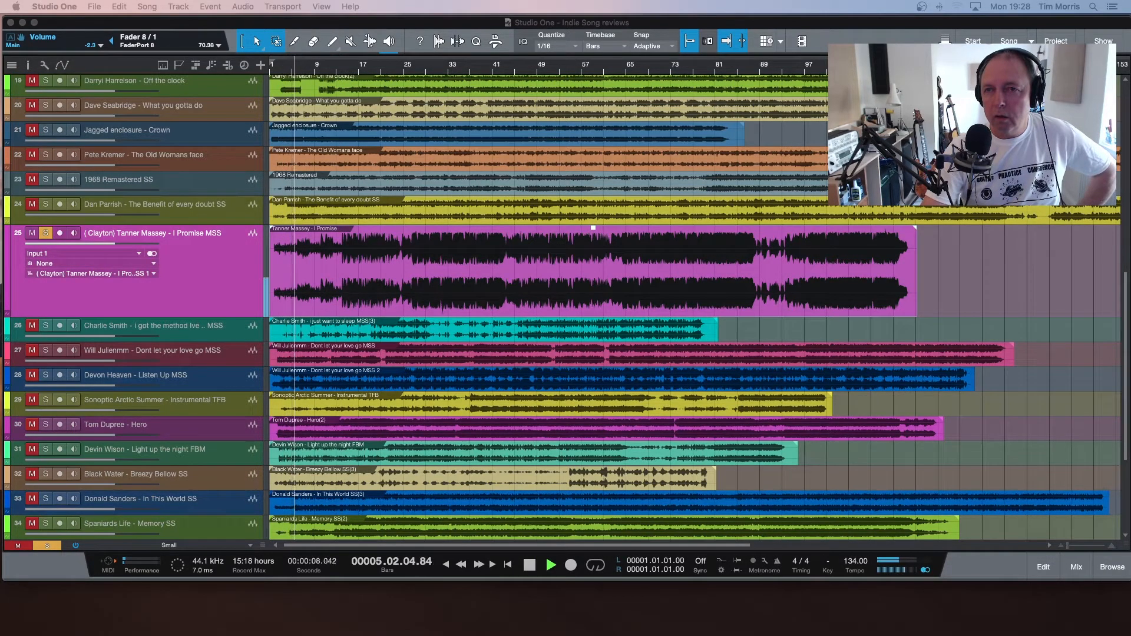
Step: Pause and resume the soloed 'I Promise' track twice while listening up to bar 20
click(550, 565)
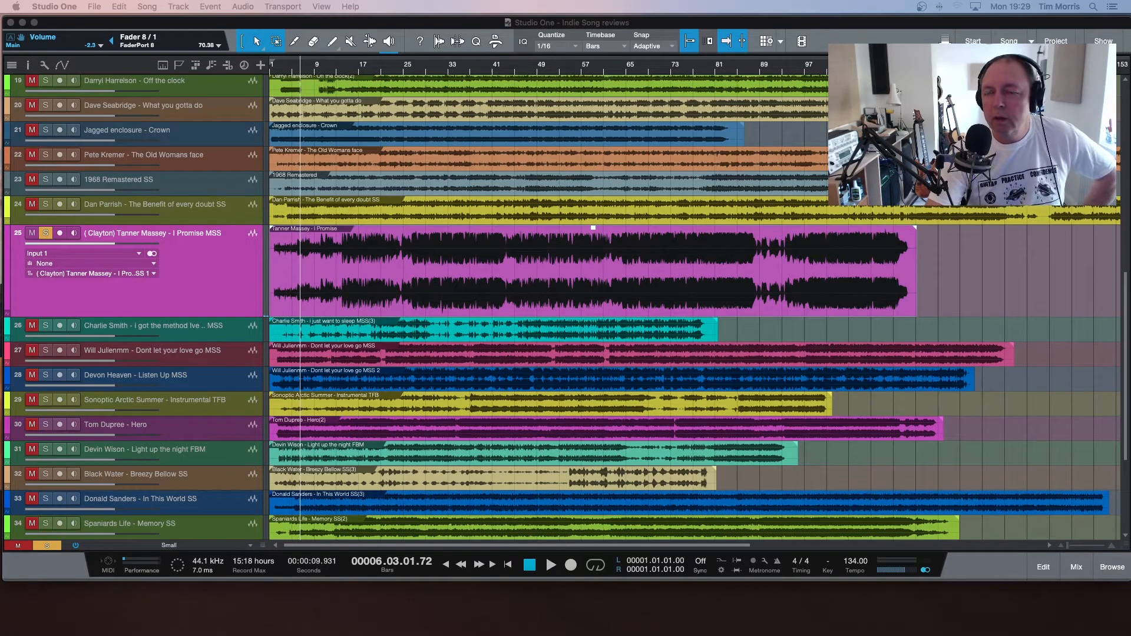
click(550, 565)
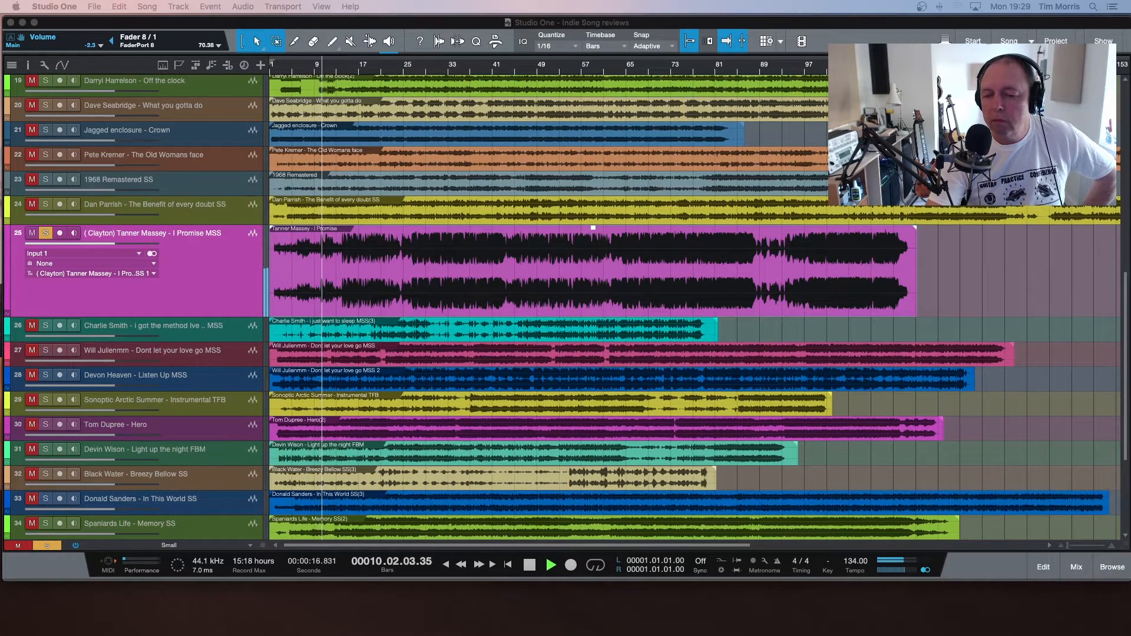
click(551, 564)
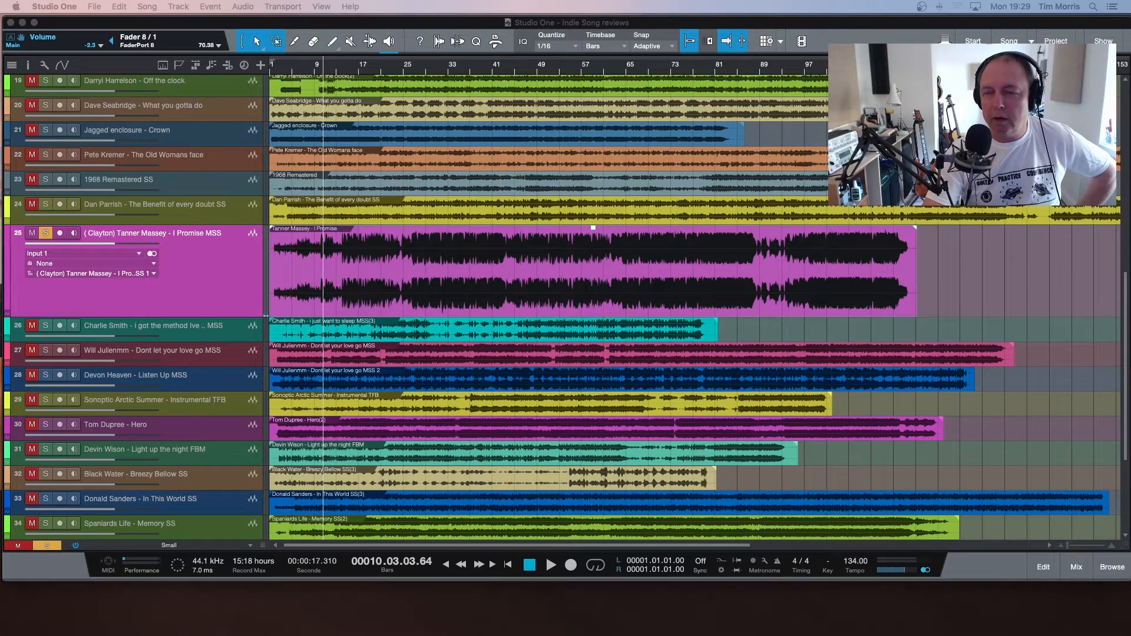
click(550, 565)
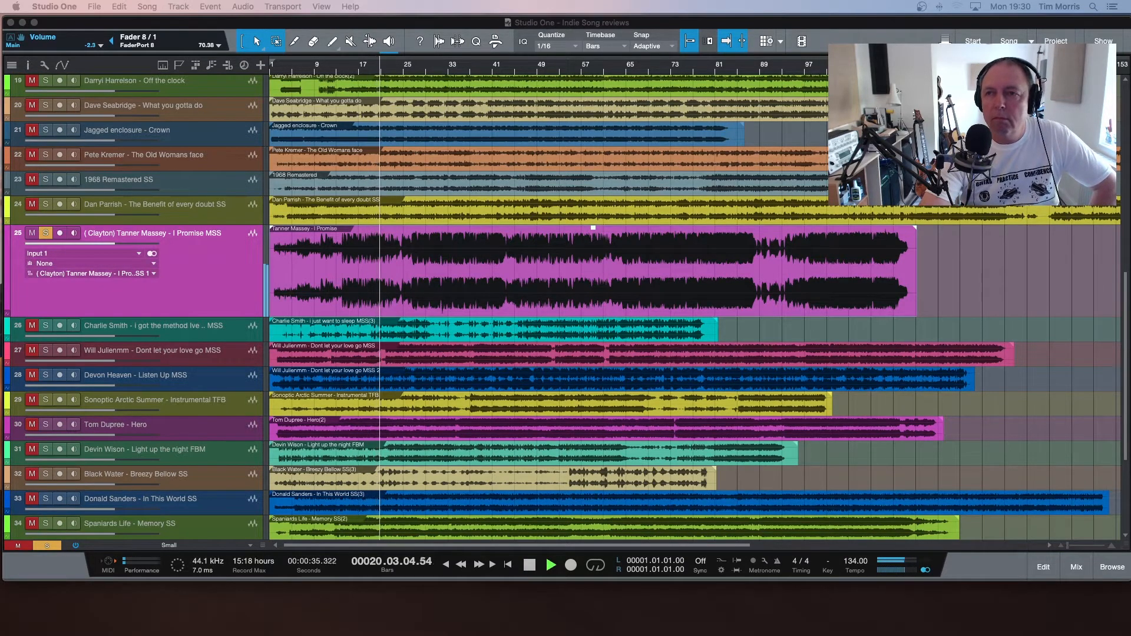
Step: Pause the 'I Promise' track once more, then resume toward bar 26
click(550, 565)
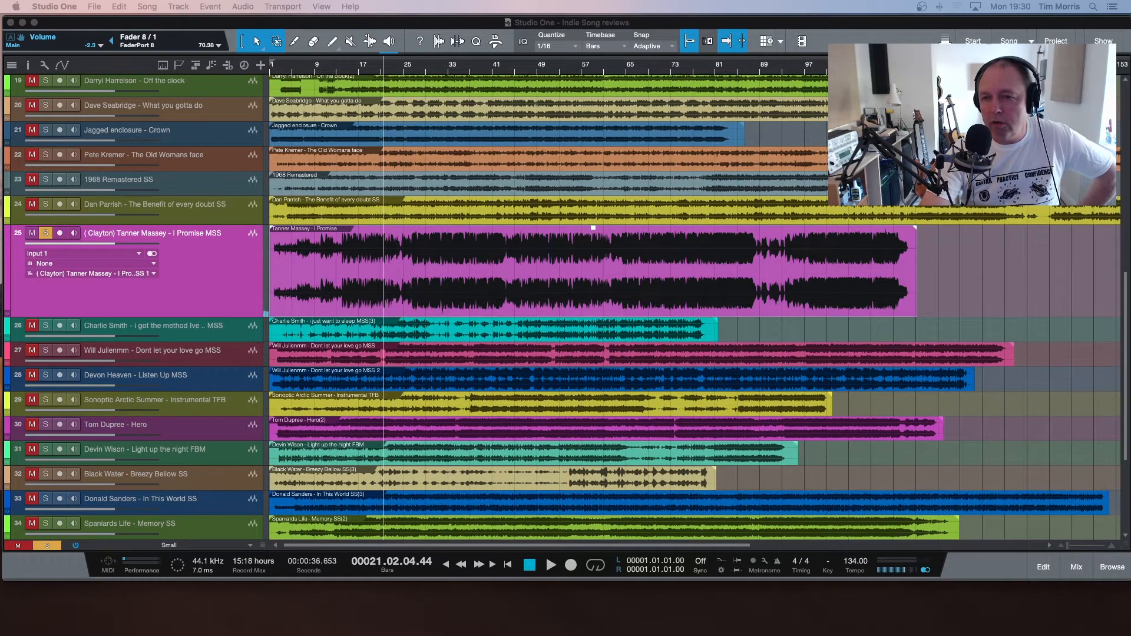
click(549, 565)
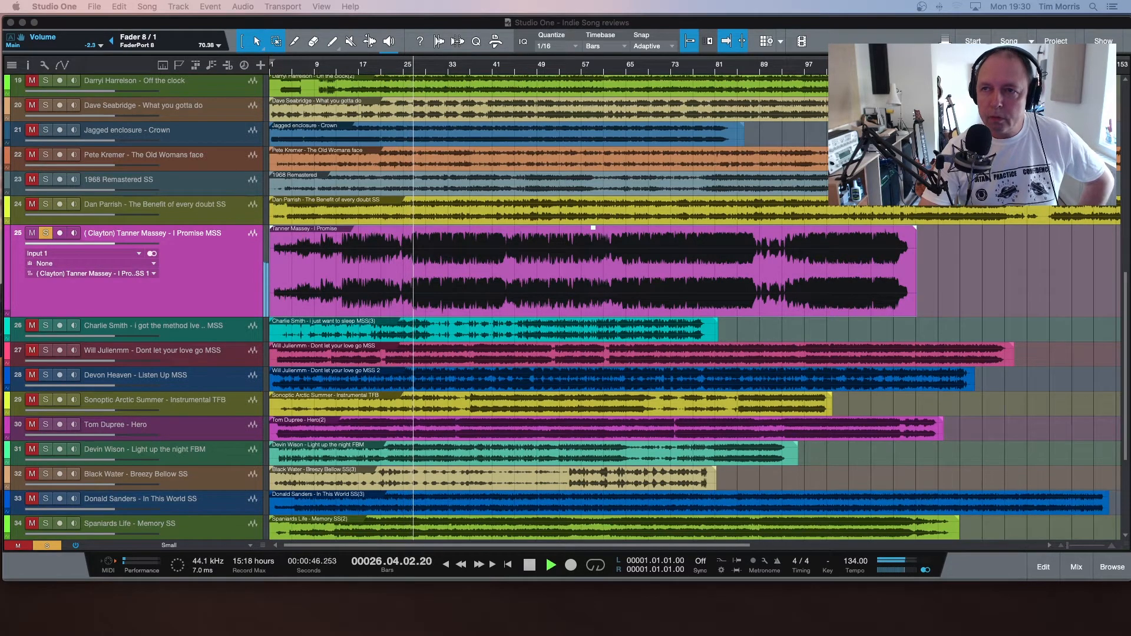
Step: Pause and restart the soloed 'I Promise' track, letting it play through to about bar 71
click(550, 565)
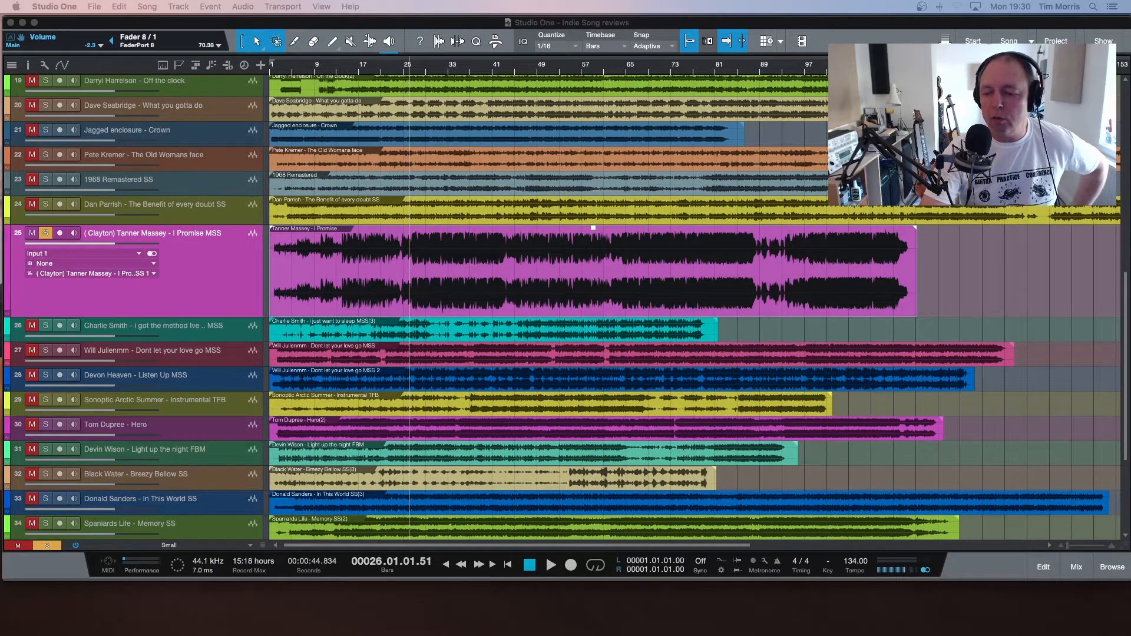
click(551, 565)
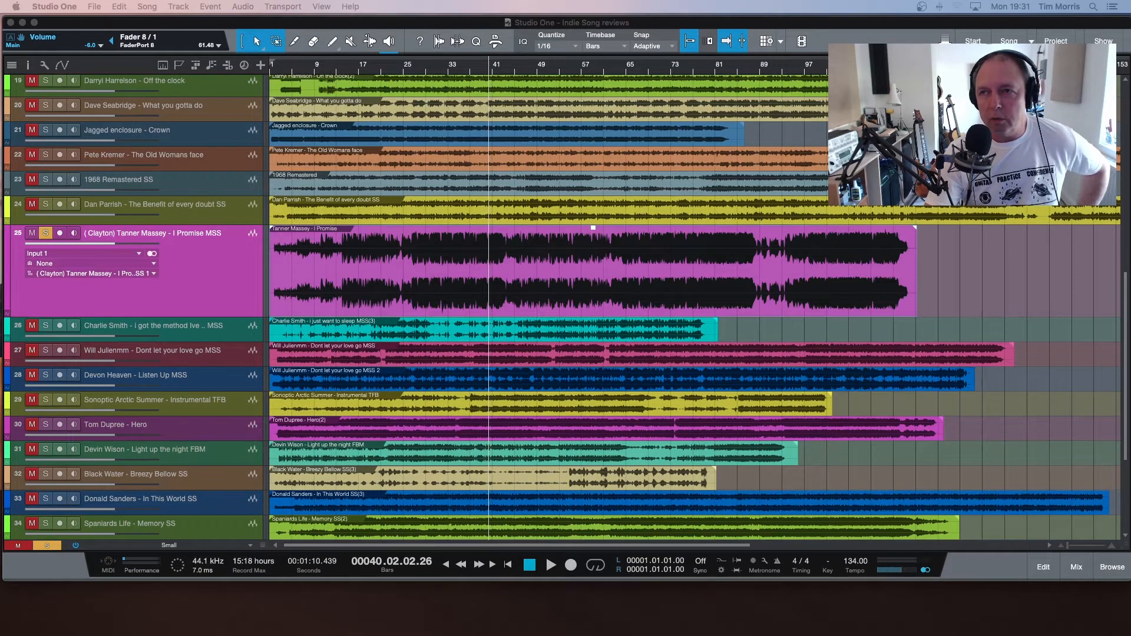
click(550, 565)
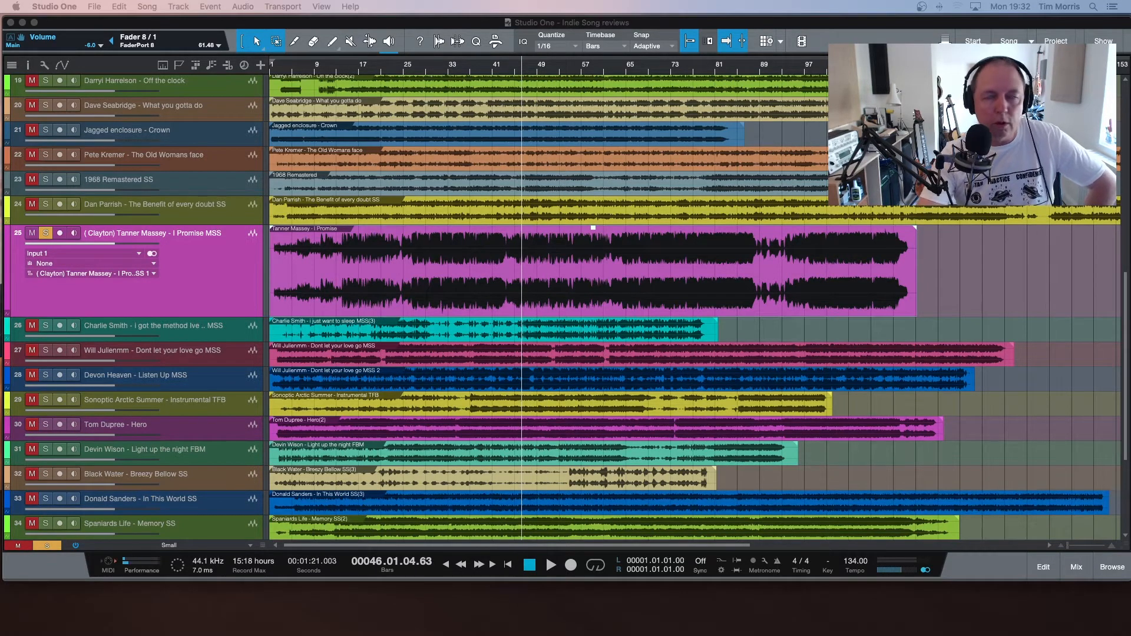
click(550, 565)
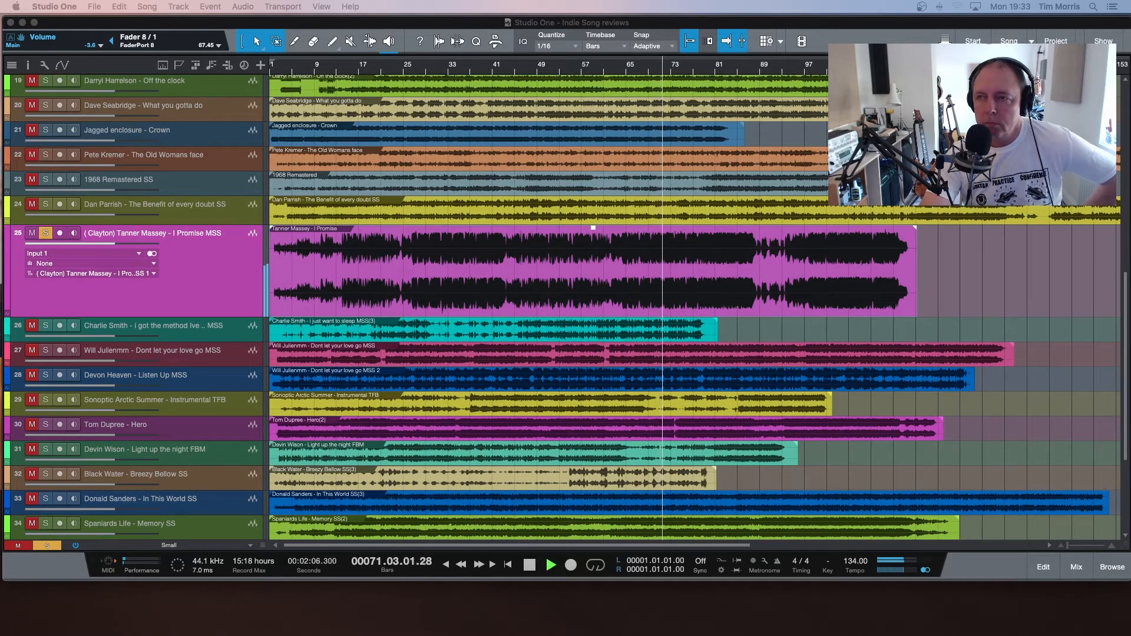
Step: Briefly stop the song near bar 70, then resume listening through to bar 100
click(529, 564)
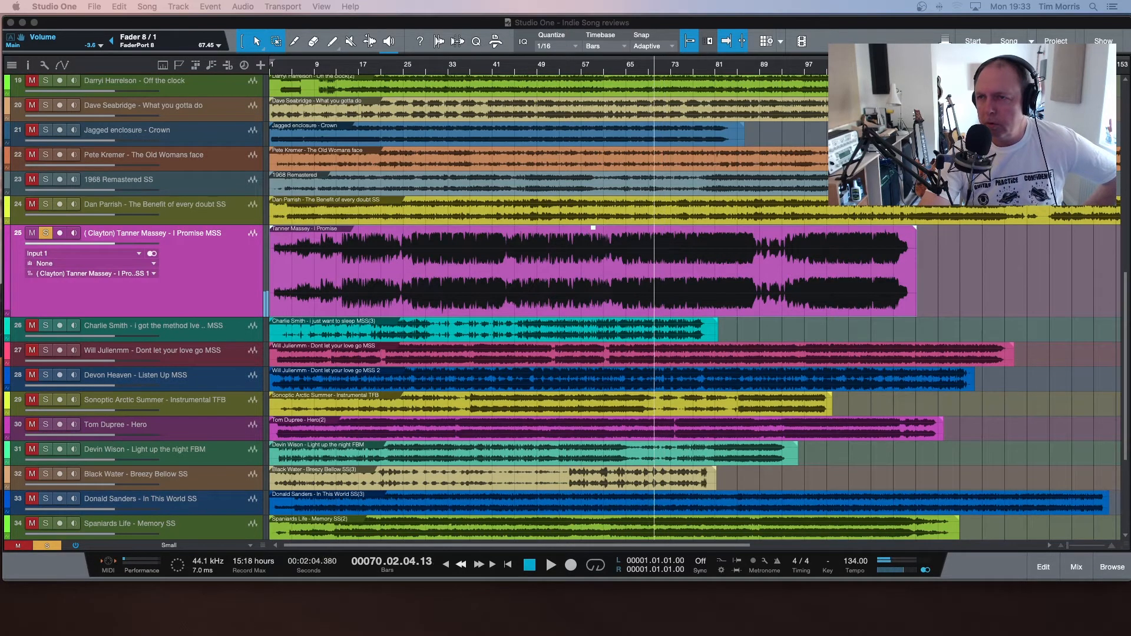
click(550, 565)
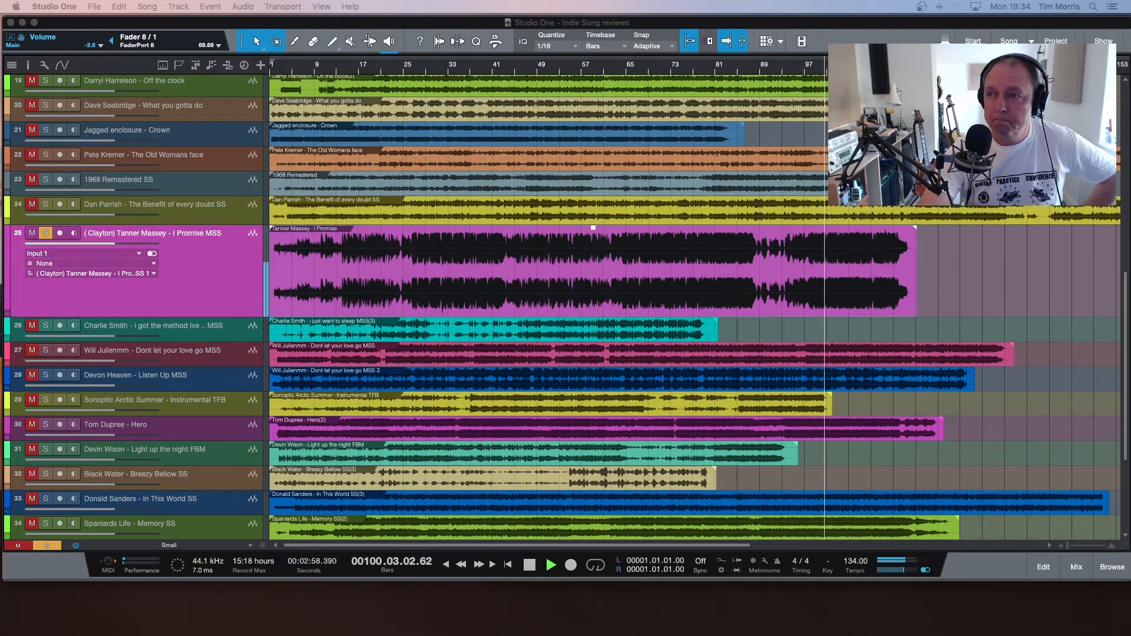
Step: Stop playback of the 'I Promise' track around bar 100, past the clip's end
click(529, 564)
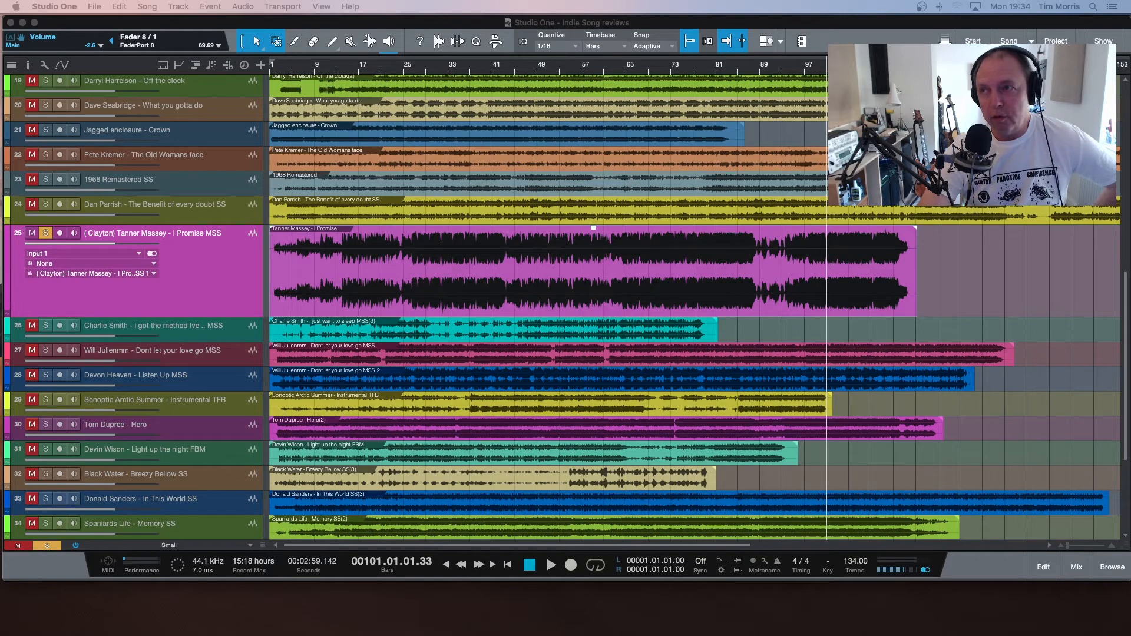
click(550, 565)
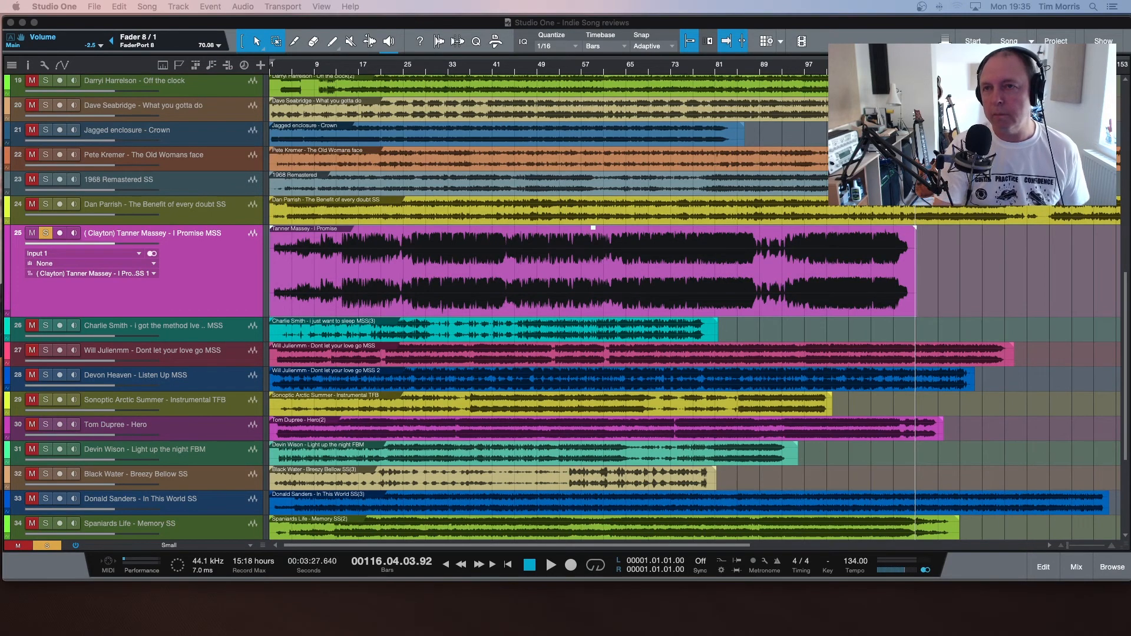
mouse_move(563, 273)
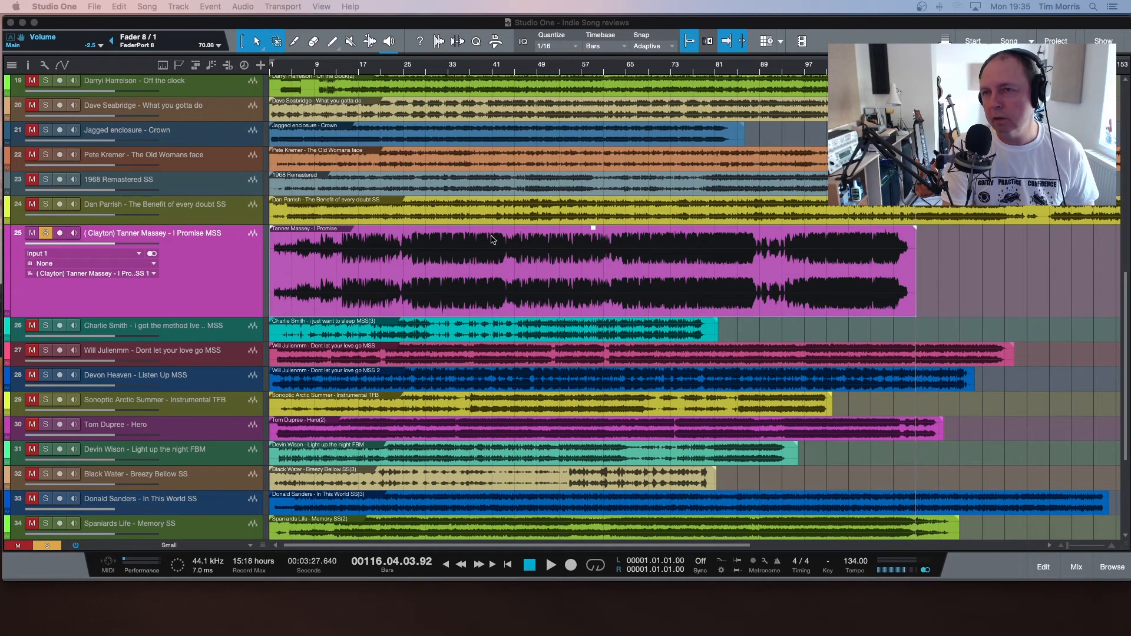
mouse_move(916, 321)
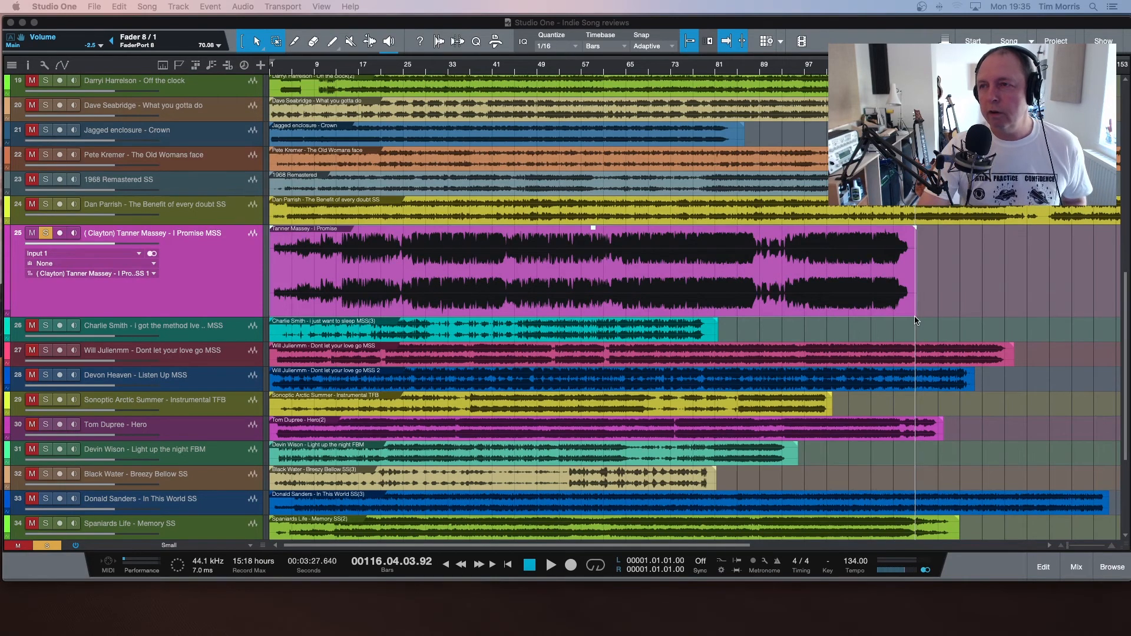